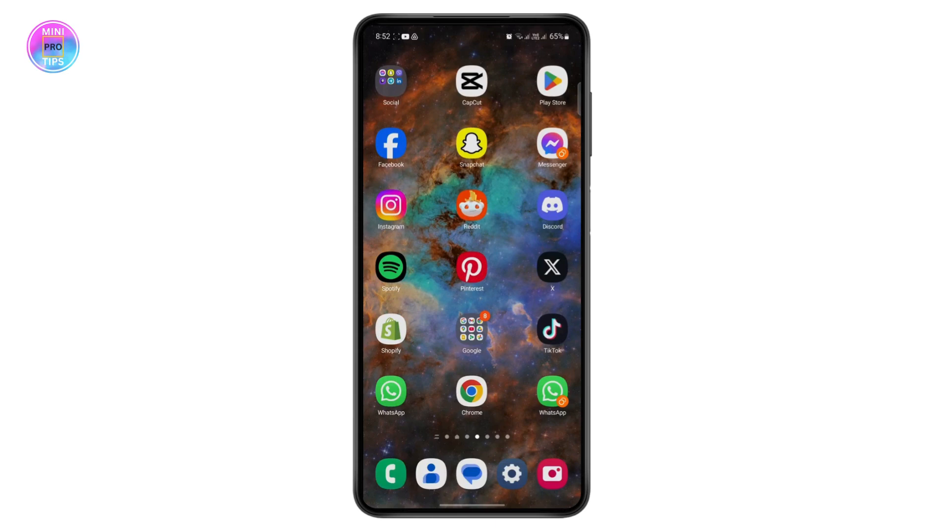
# Launch Messenger from the home screen to its Chats list
pyautogui.click(551, 142)
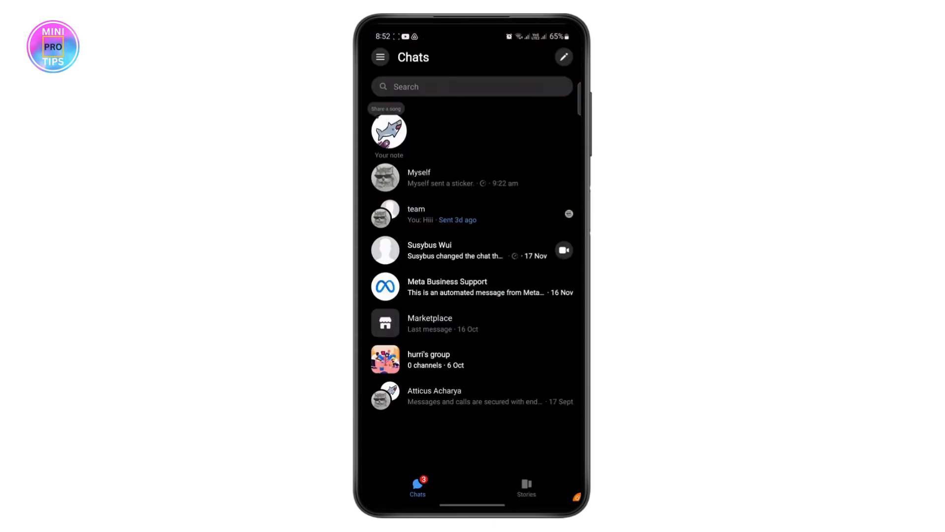